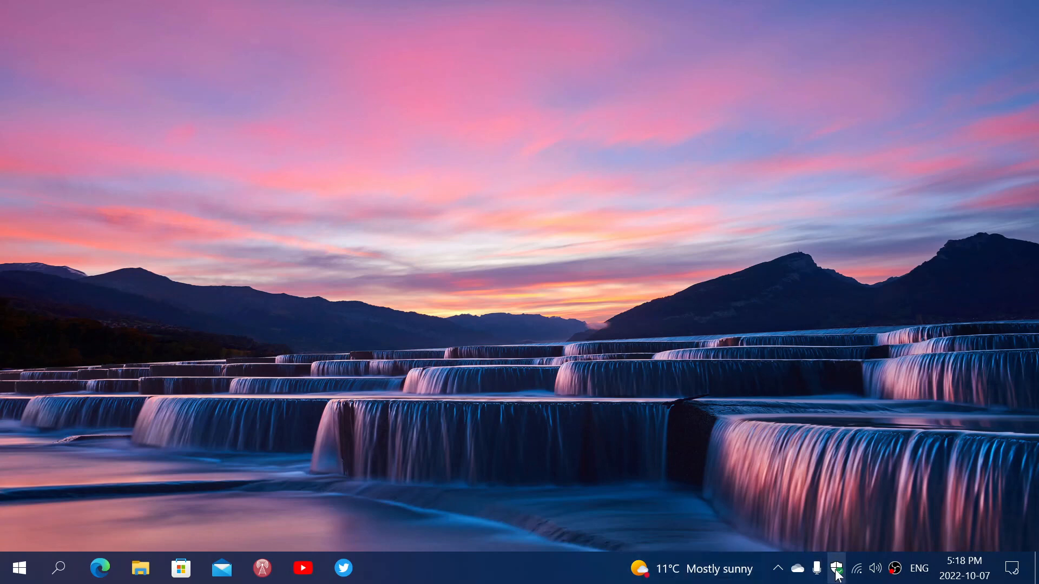
# Review the Security at a glance dashboard with all areas clear, then close it back to the desktop
pyautogui.click(836, 569)
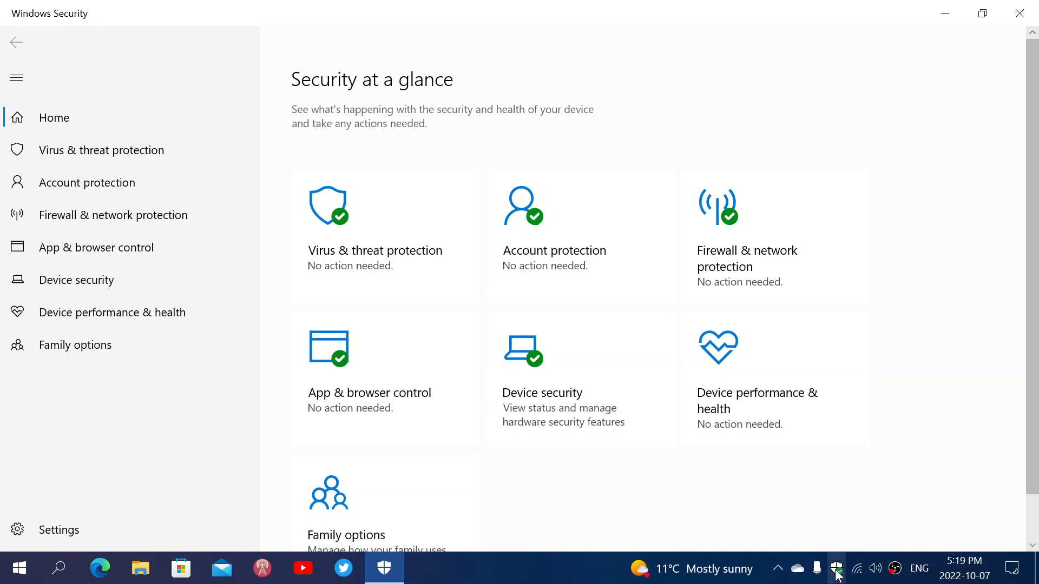
pyautogui.moveTo(784, 563)
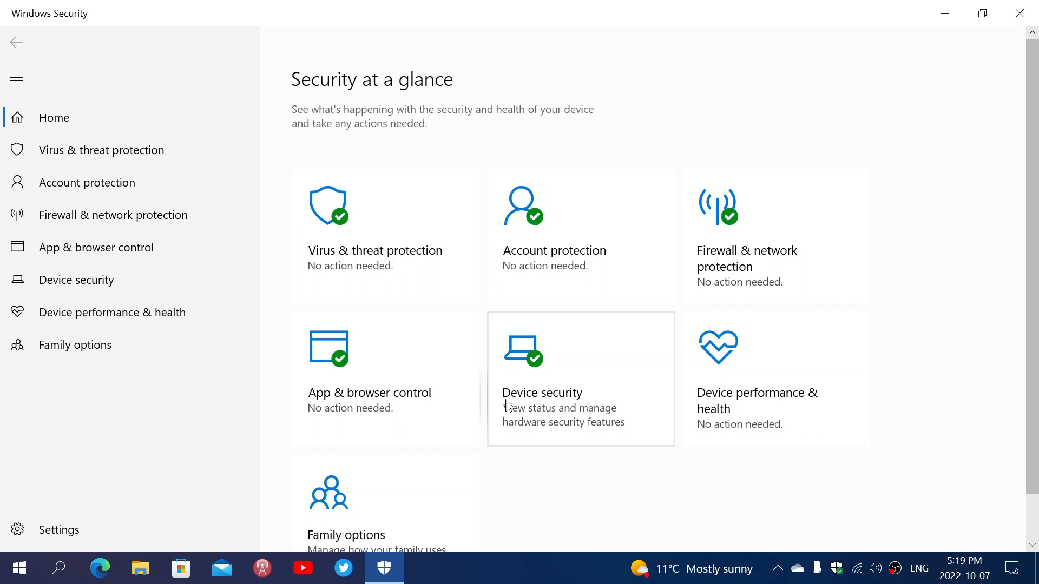
pyautogui.moveTo(837, 570)
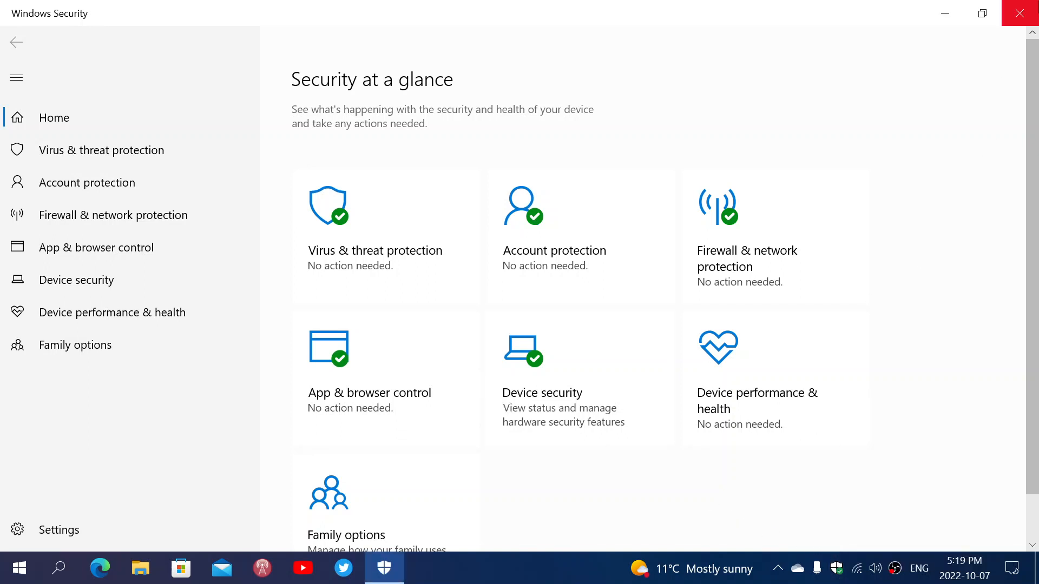
pyautogui.click(1020, 13)
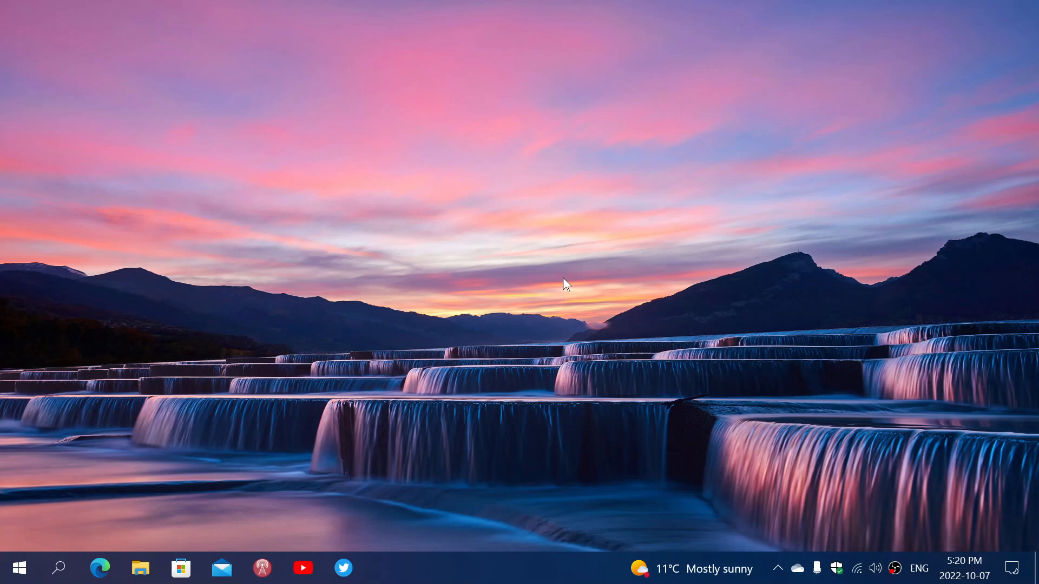
pyautogui.moveTo(504, 564)
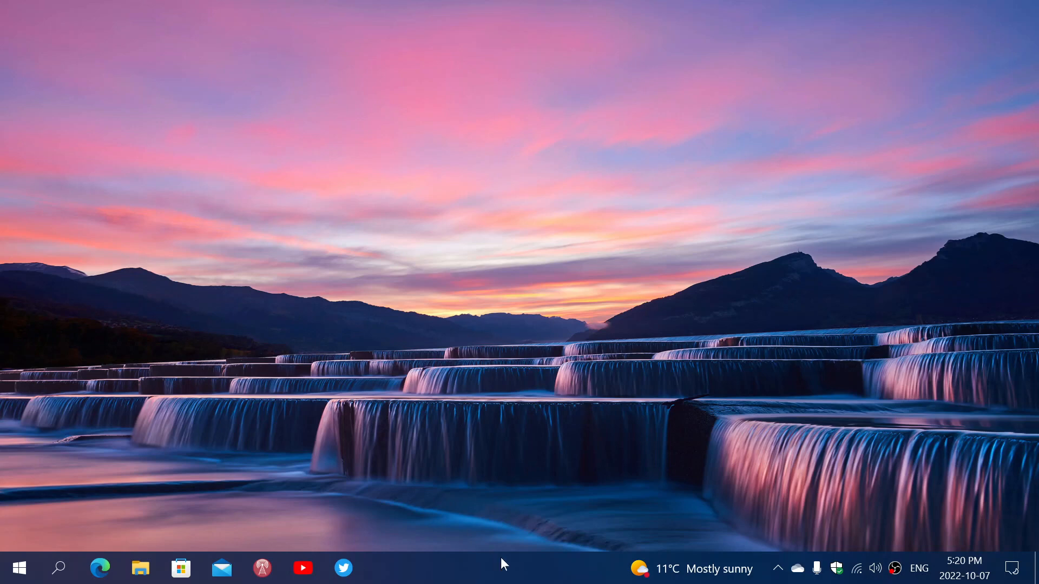